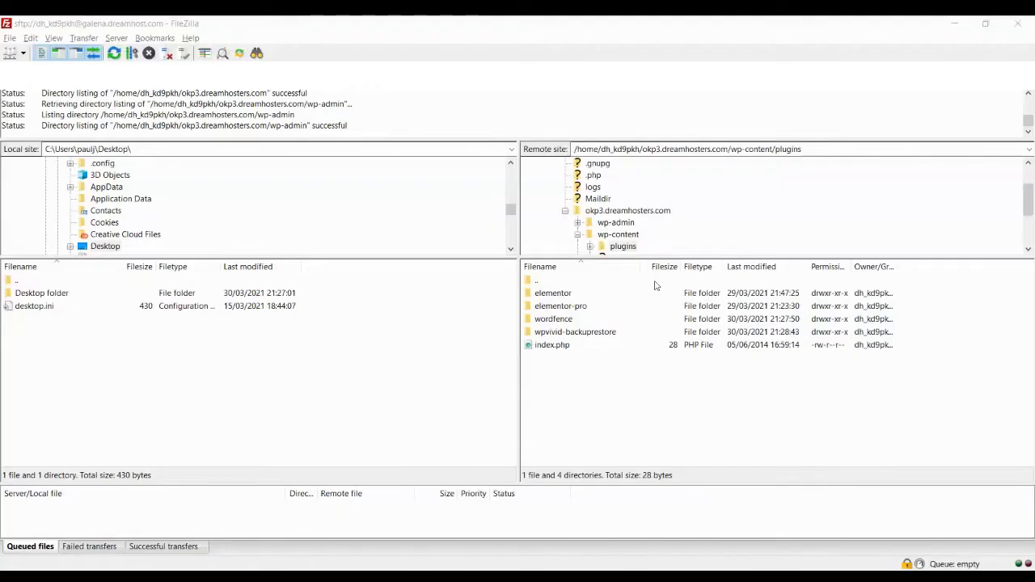
Navigate from the site root into the wp-content/plugins folder.
click(628, 210)
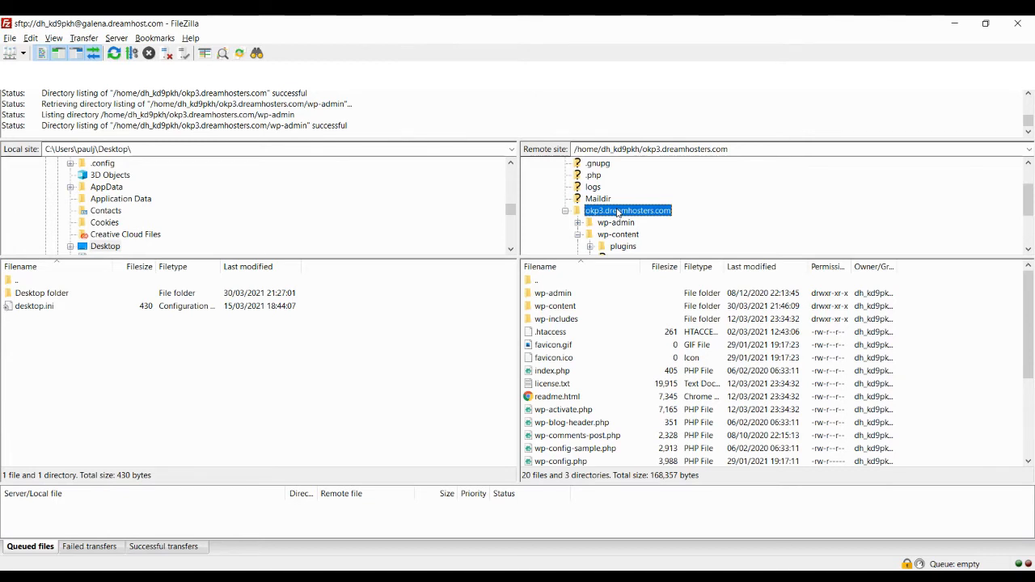
mouse_move(574, 298)
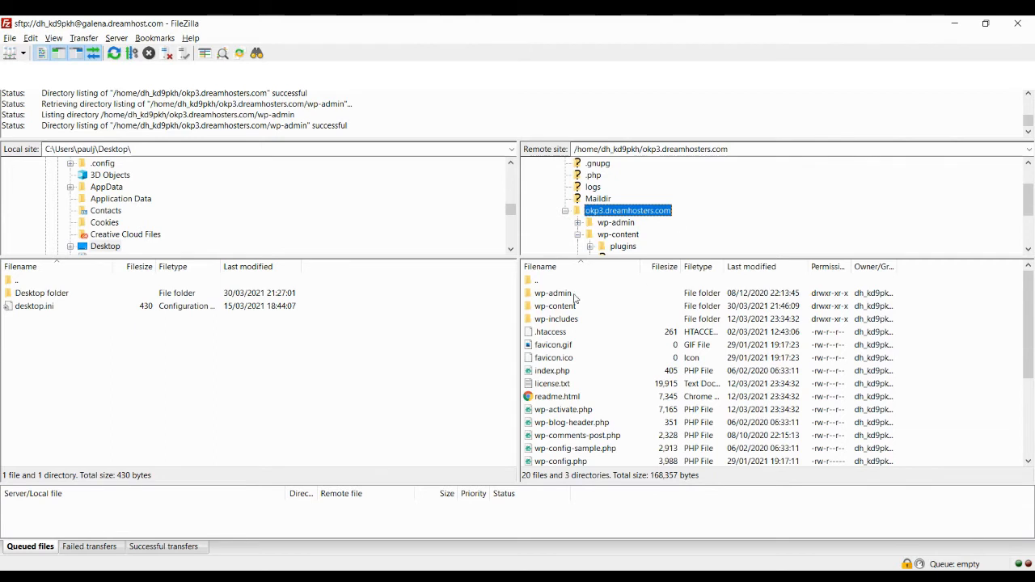
mouse_move(556, 314)
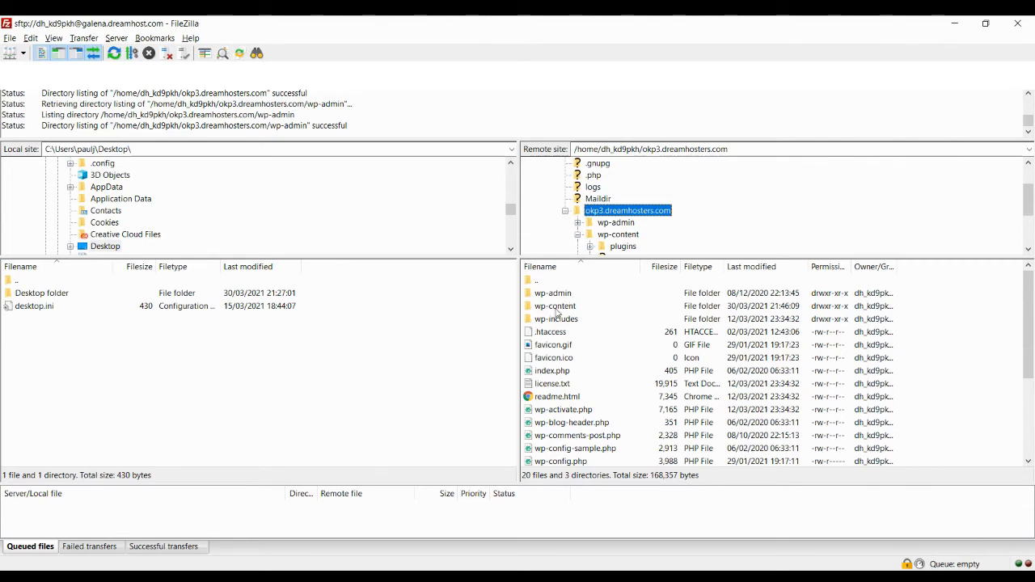
double_click(619, 234)
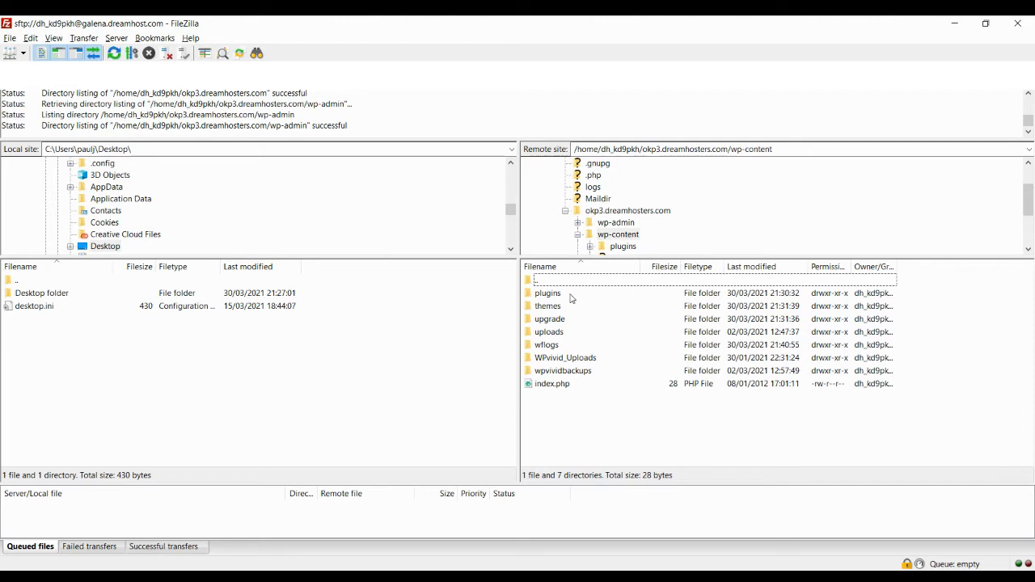
double_click(548, 293)
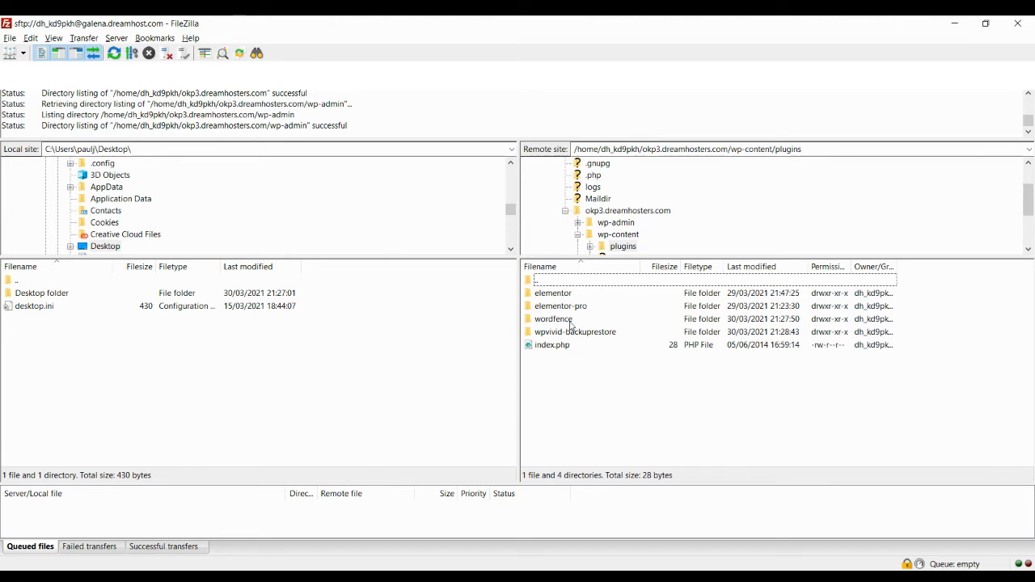
Rename the wordfence folder to wordfenceOFF.
click(553, 319)
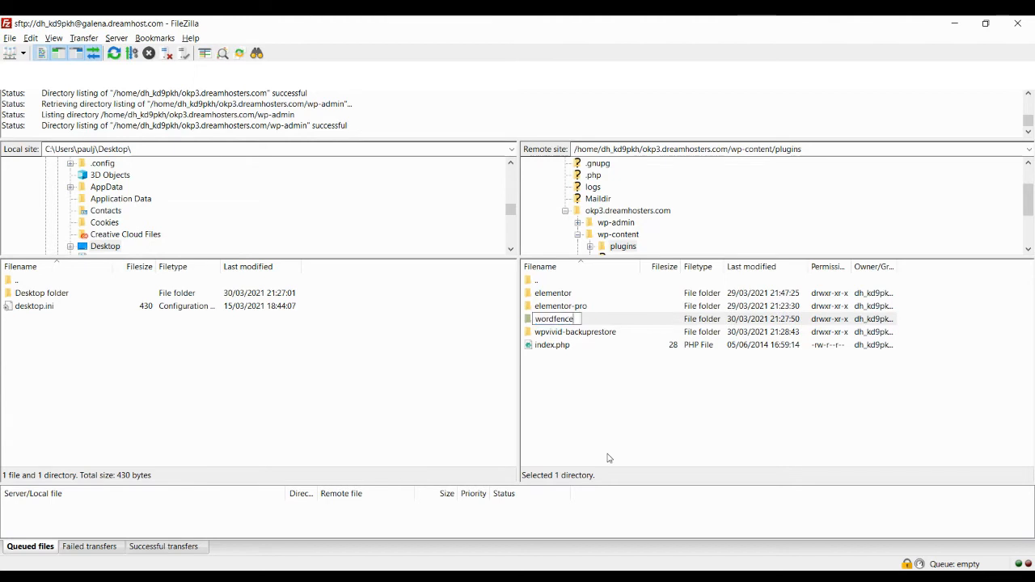
text(OFF)
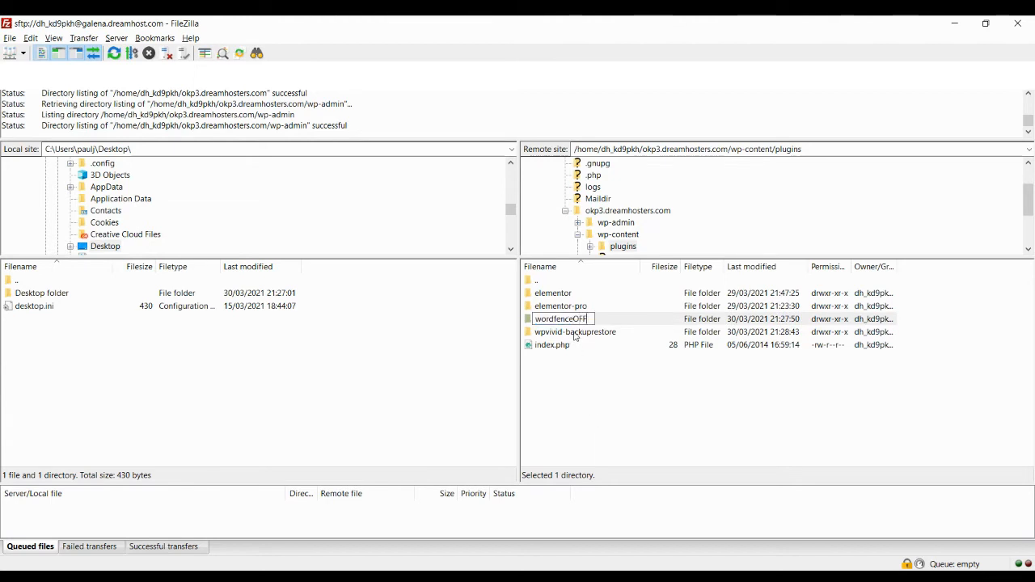
key(Return)
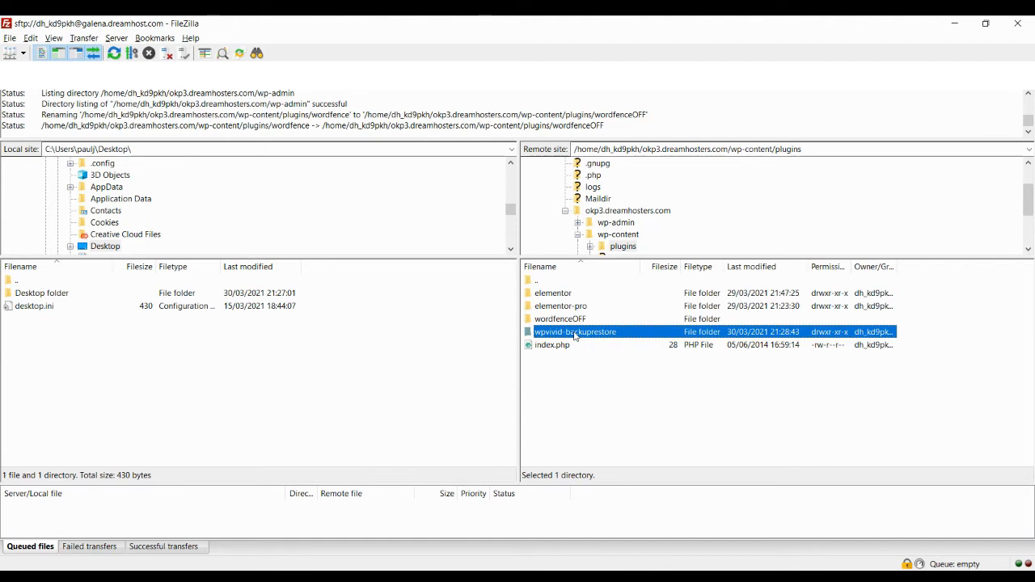
mouse_move(653, 364)
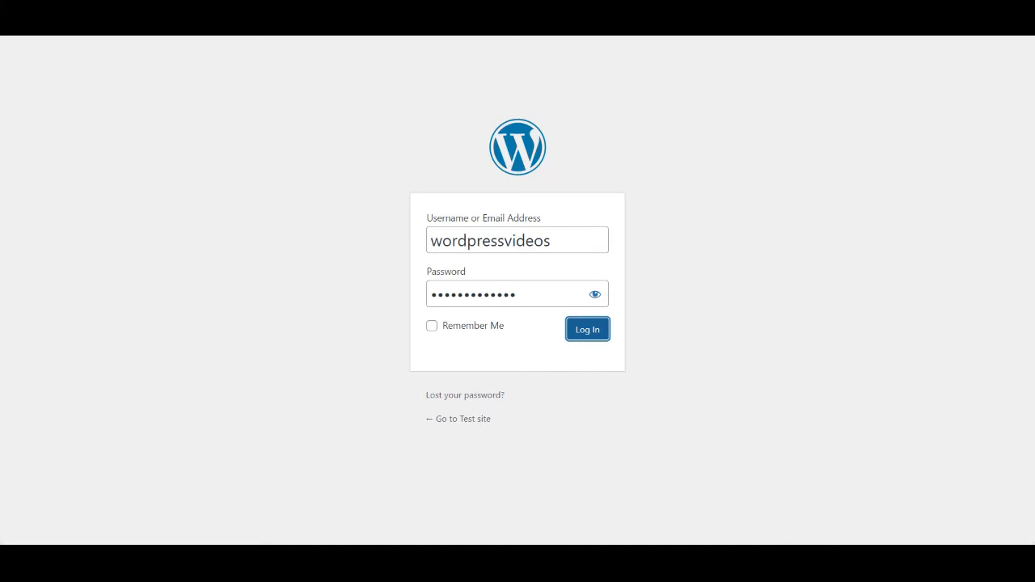
Submit the saved credentials on the wp-login page to reach the Dashboard.
click(587, 330)
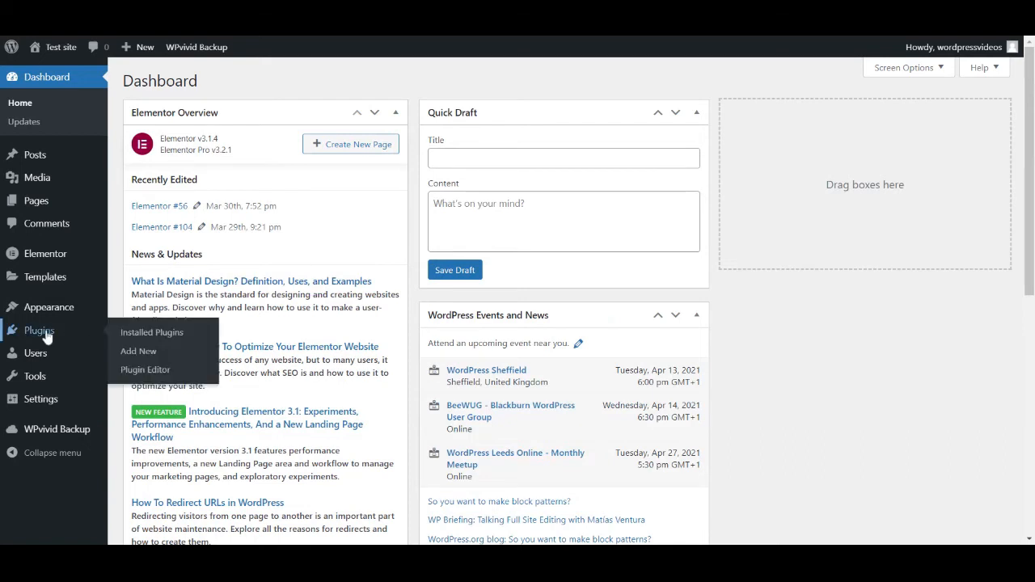
mouse_move(46, 338)
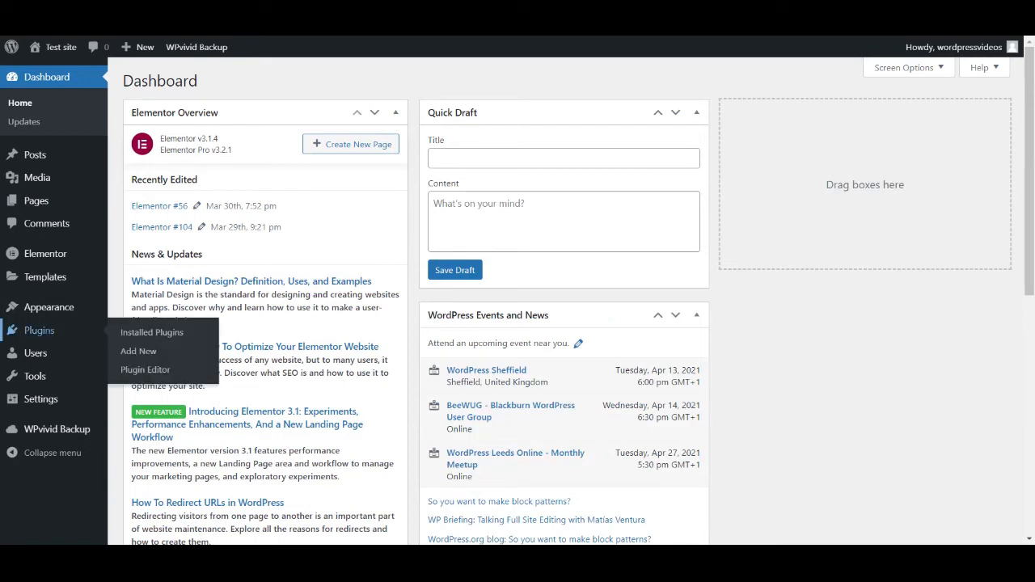
Open Installed Plugins to see Wordfence deactivated for a missing plugin file.
click(152, 331)
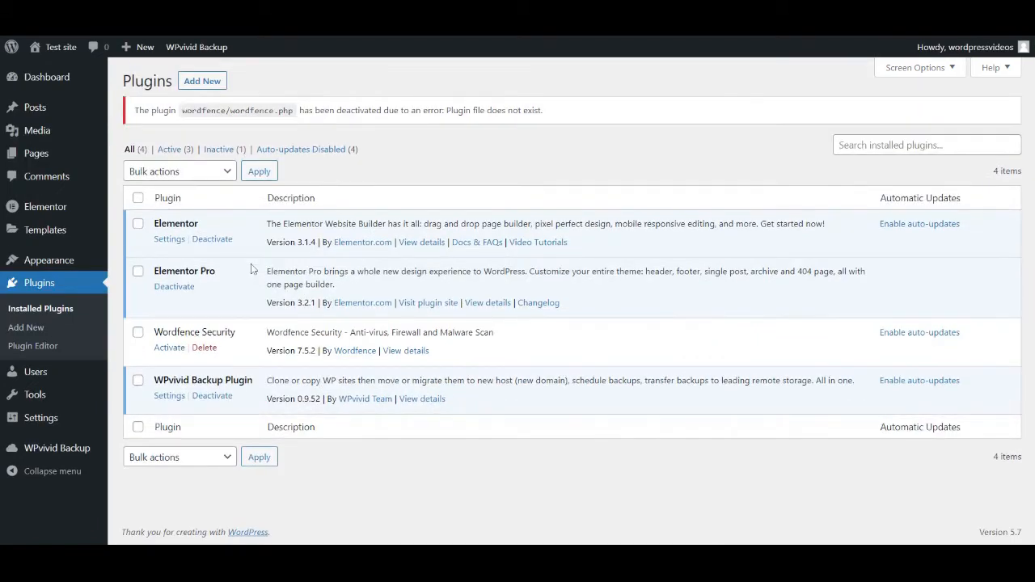
mouse_move(214, 360)
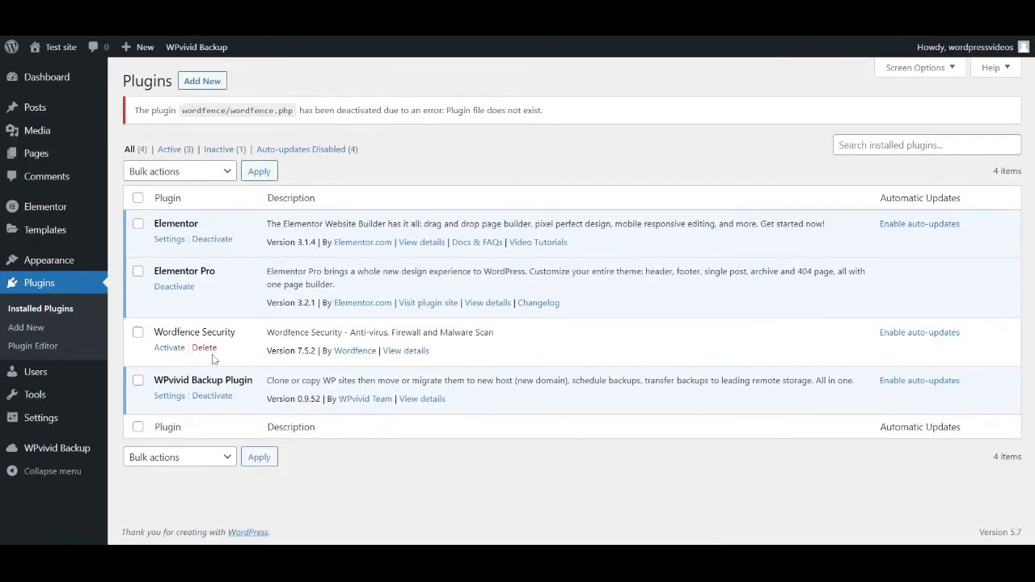
mouse_move(208, 168)
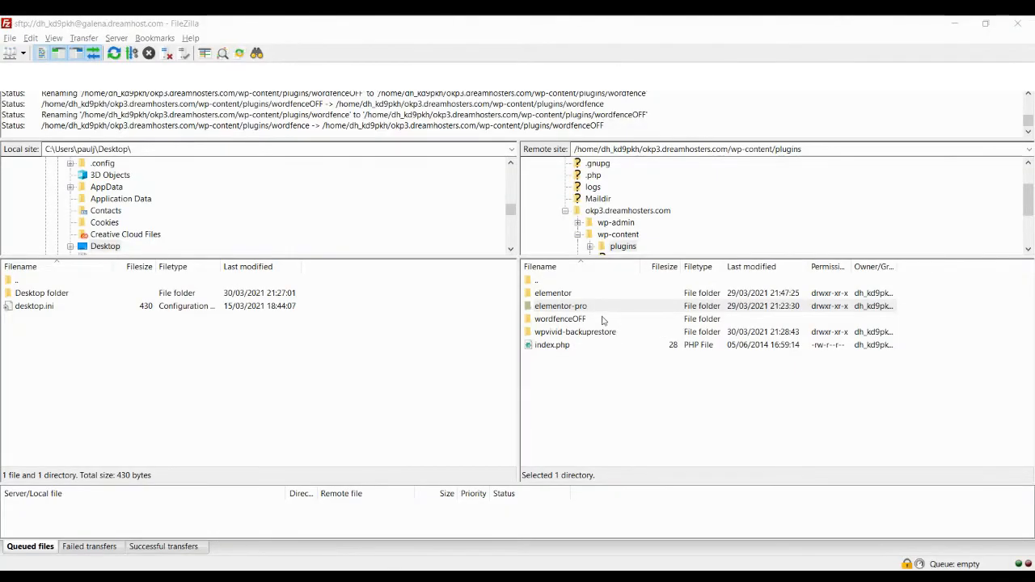
Rename the wordfenceOFF folder back to wordfence by dropping the OFF suffix.
click(559, 318)
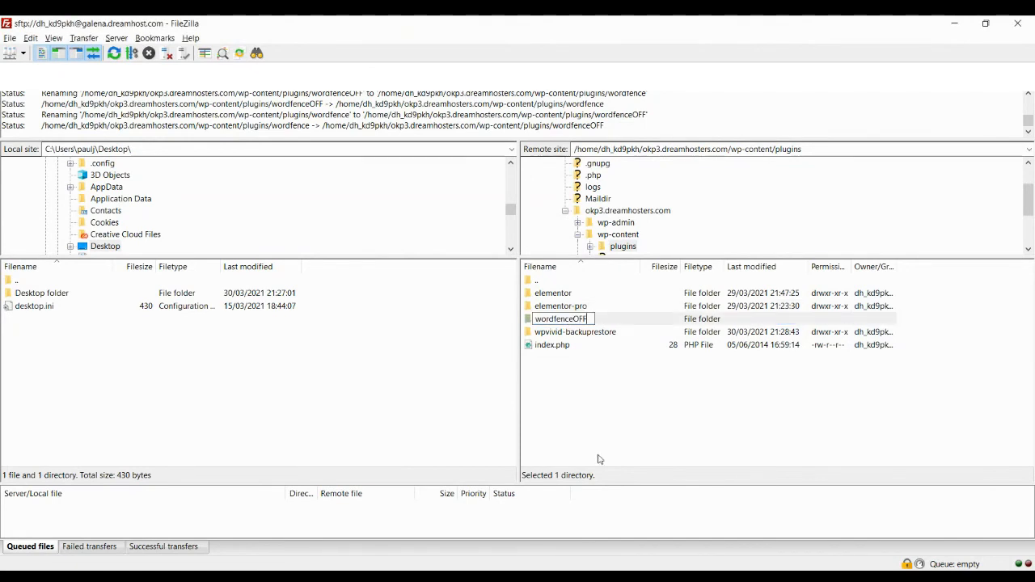
click(561, 305)
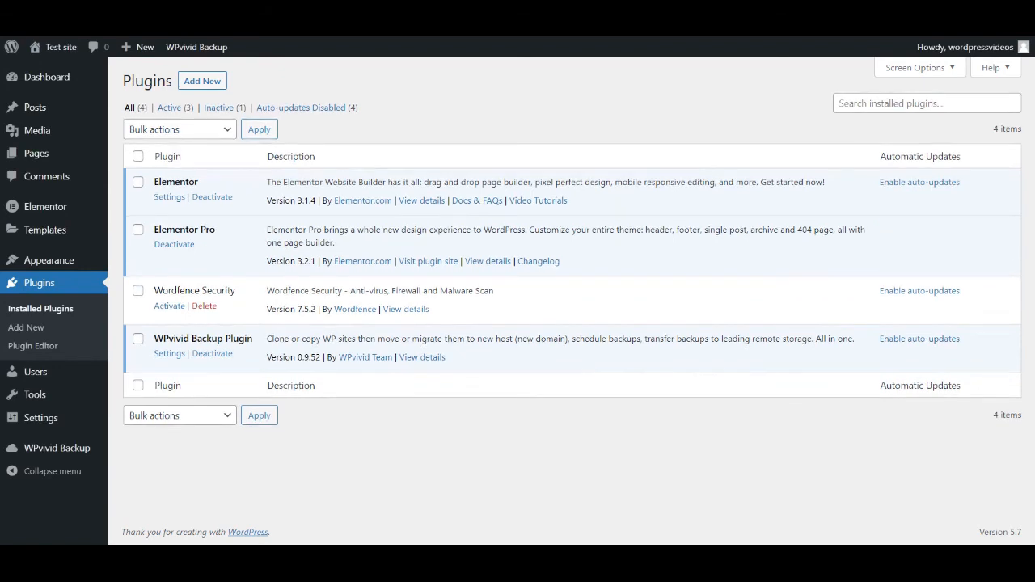
mouse_move(330, 73)
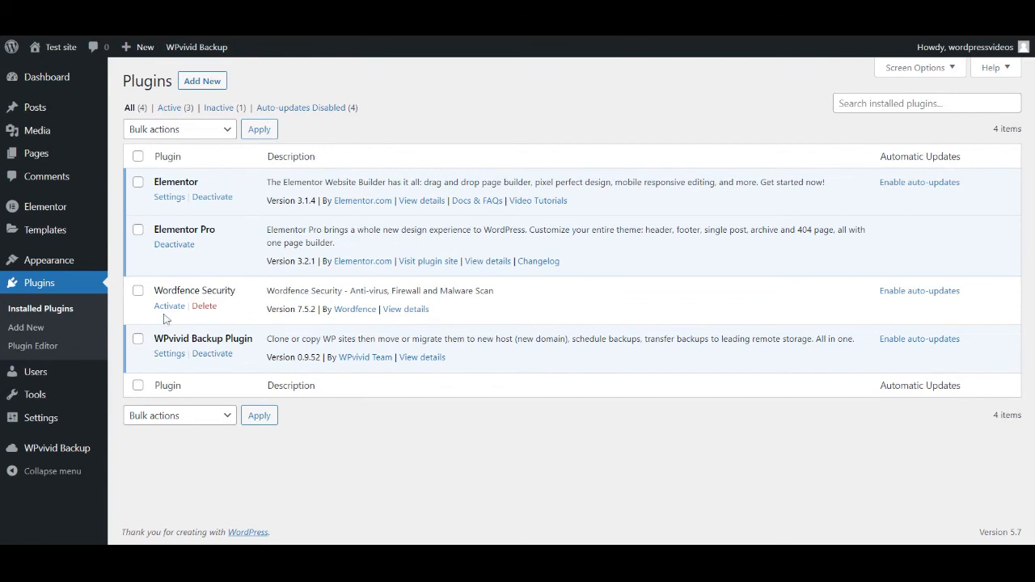
mouse_move(166, 314)
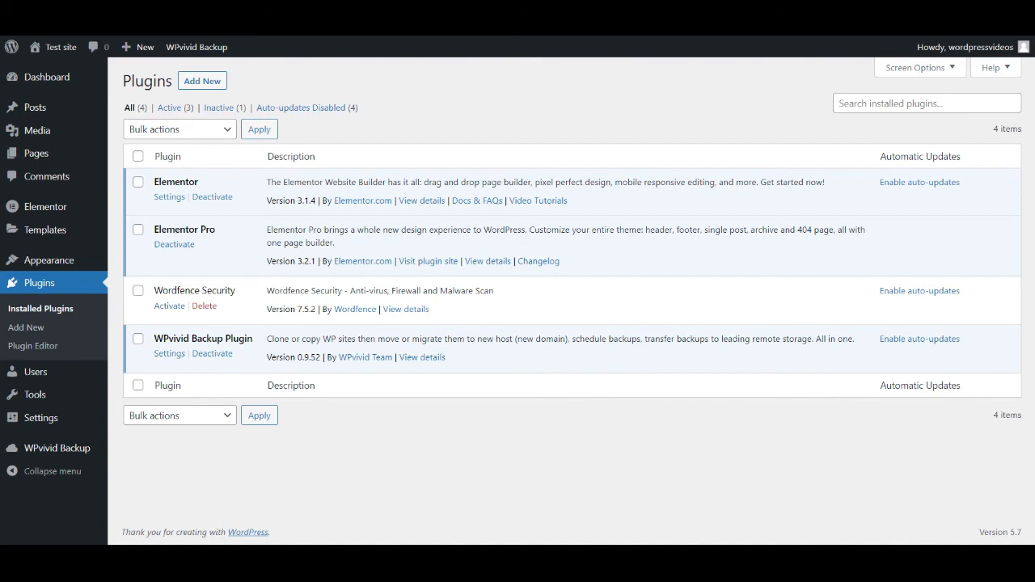
mouse_move(687, 130)
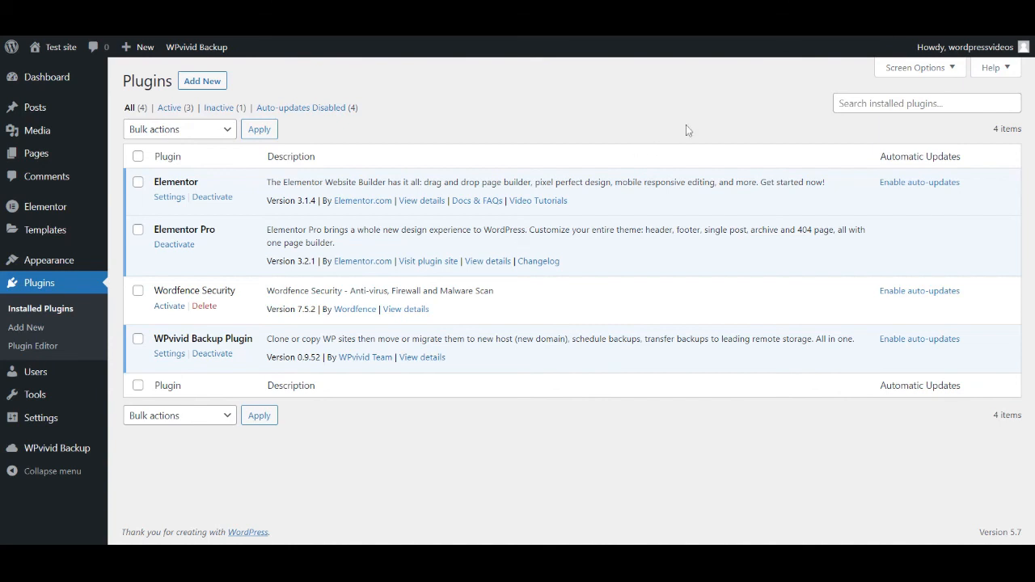